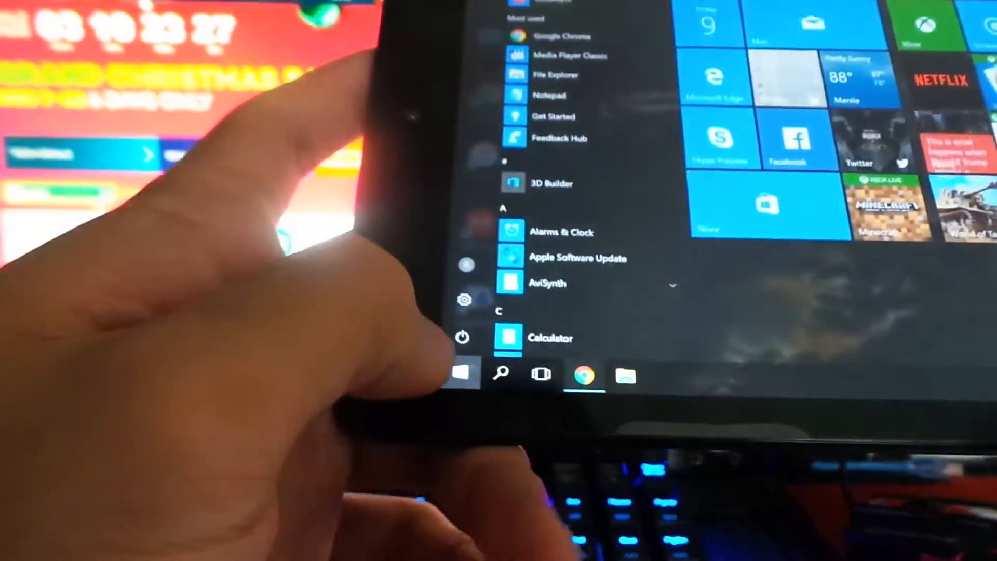
Open the Start menu showing the most used apps, full app list and live tiles.
left_click(462, 337)
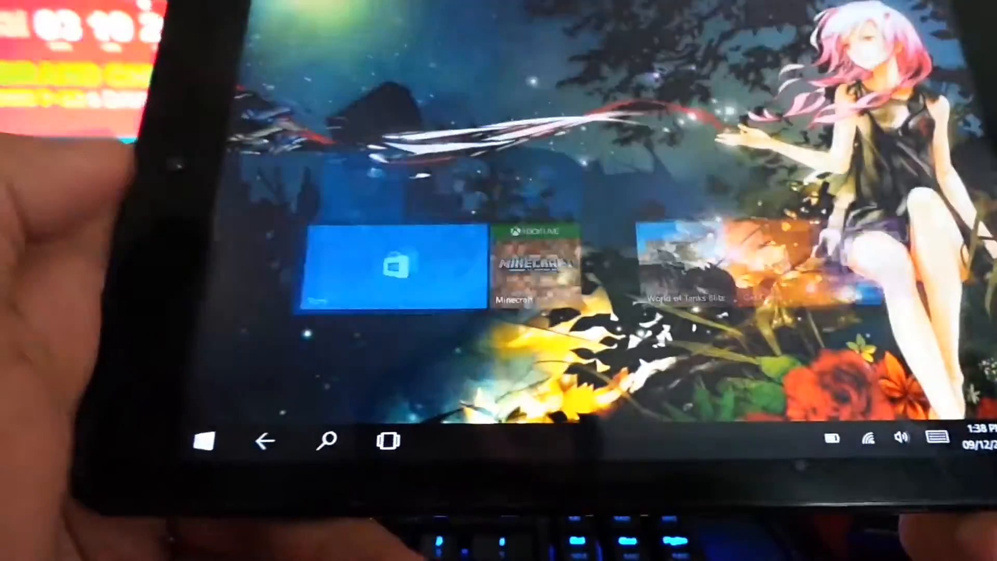
Turn off tablet mode from Action Center to return to the desktop.
left_click(205, 441)
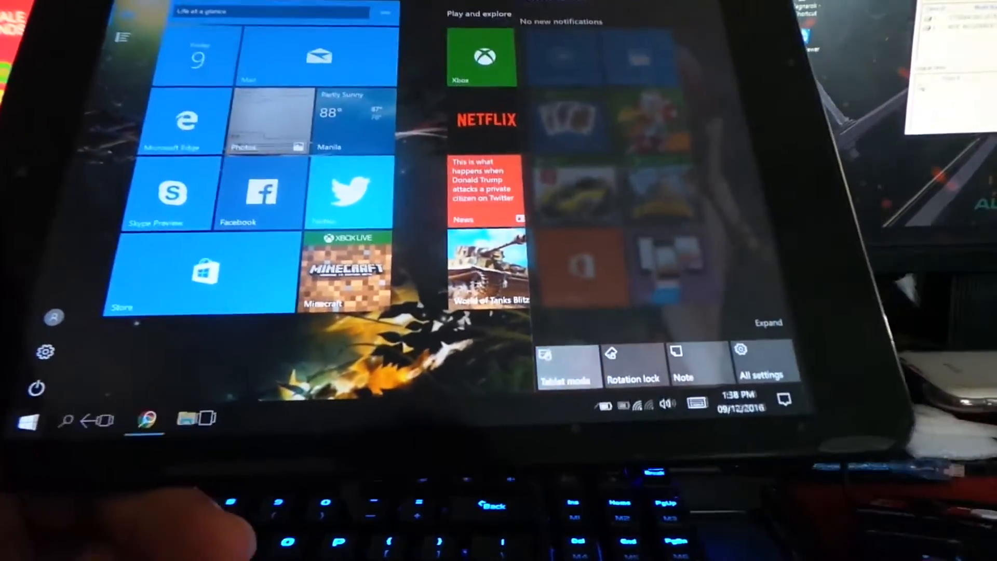
left_click(26, 422)
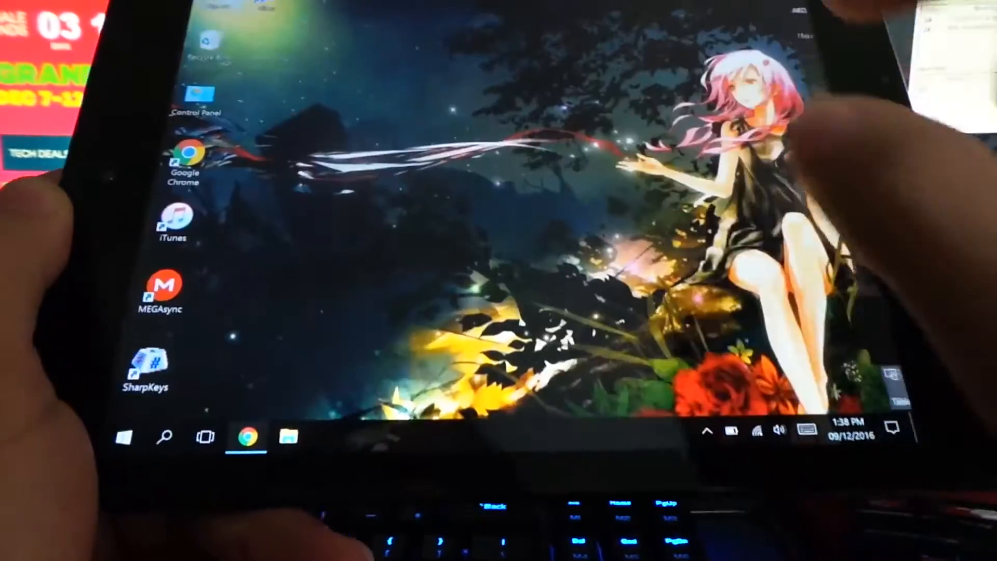